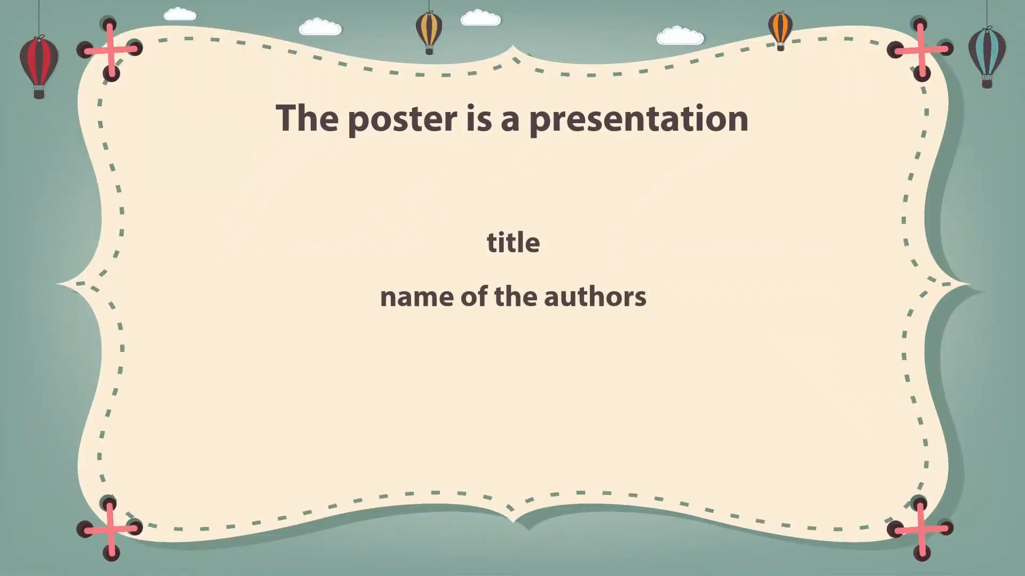
text(a brief summary of research)
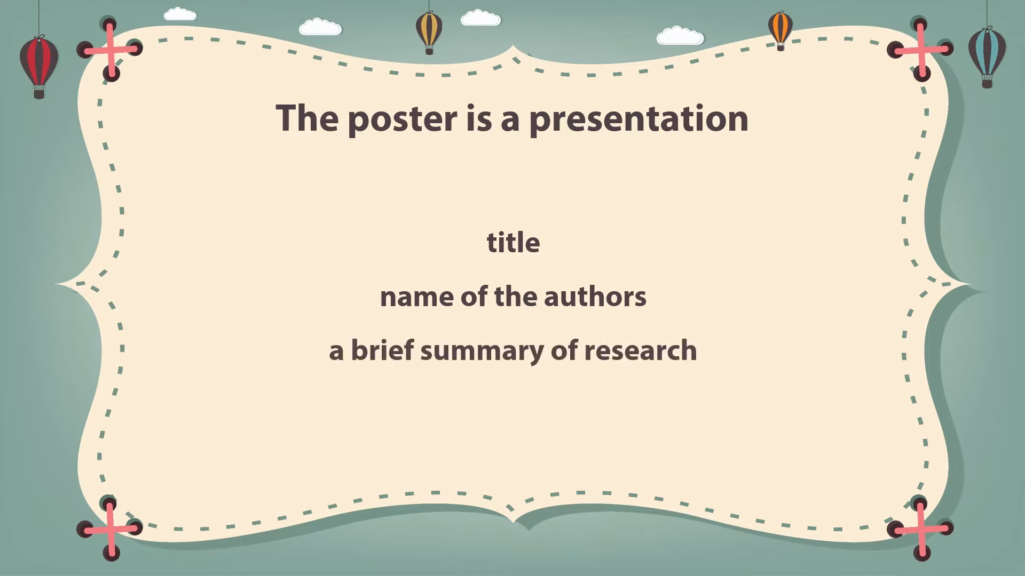